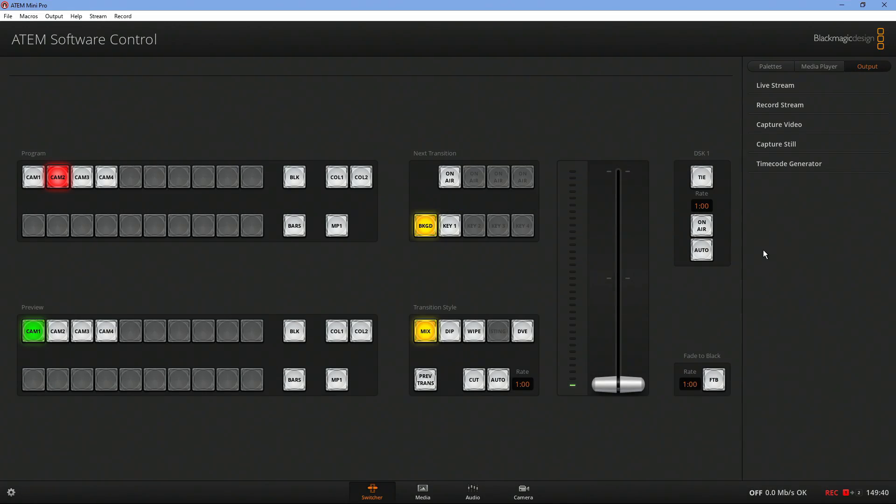
{"action": "mouse_move", "coordinate": [783, 126]}
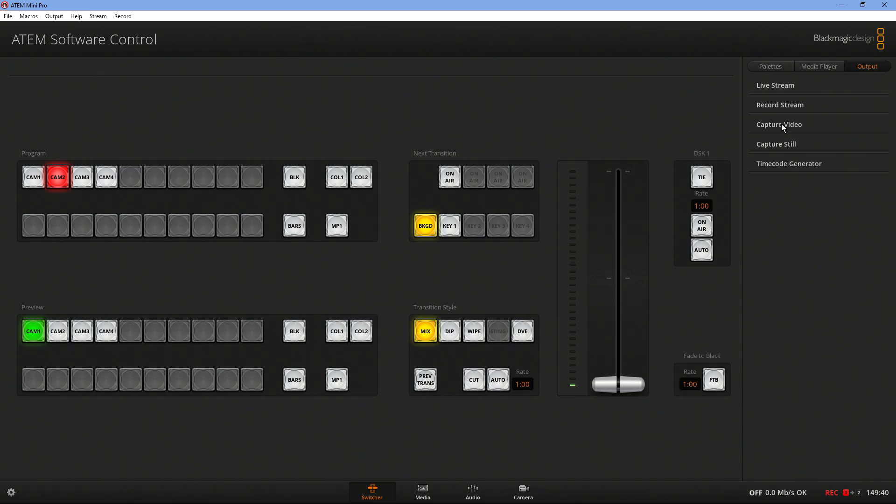
{"action": "mouse_move", "coordinate": [763, 73]}
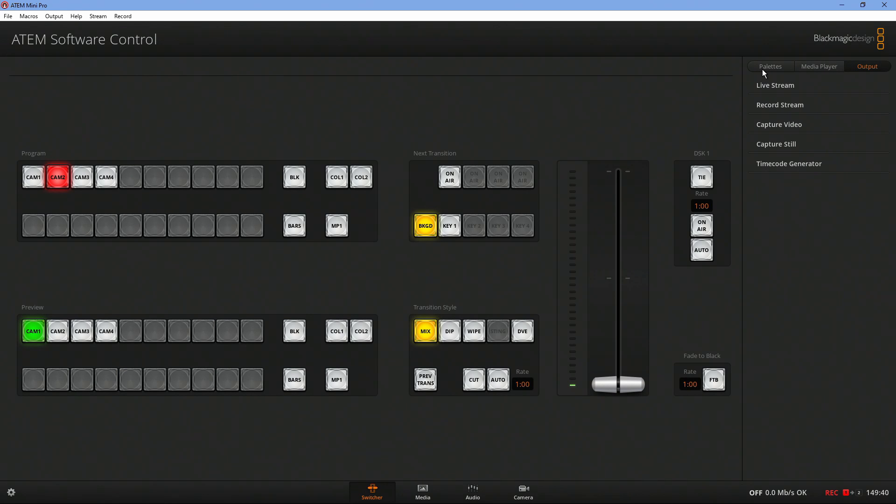
- Show the Palettes and expand Upstream Key 1's Chroma settings with Camera 1 as fill
{"action": "left_click", "coordinate": [769, 66]}
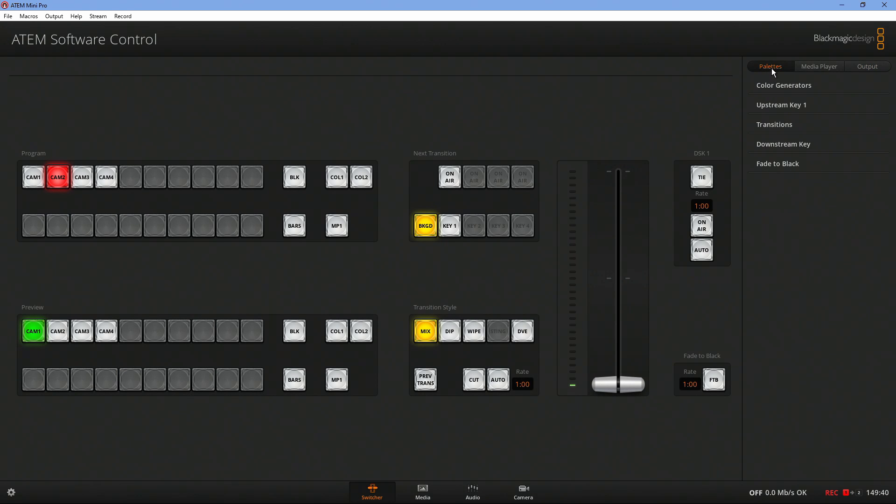
{"action": "mouse_move", "coordinate": [793, 113]}
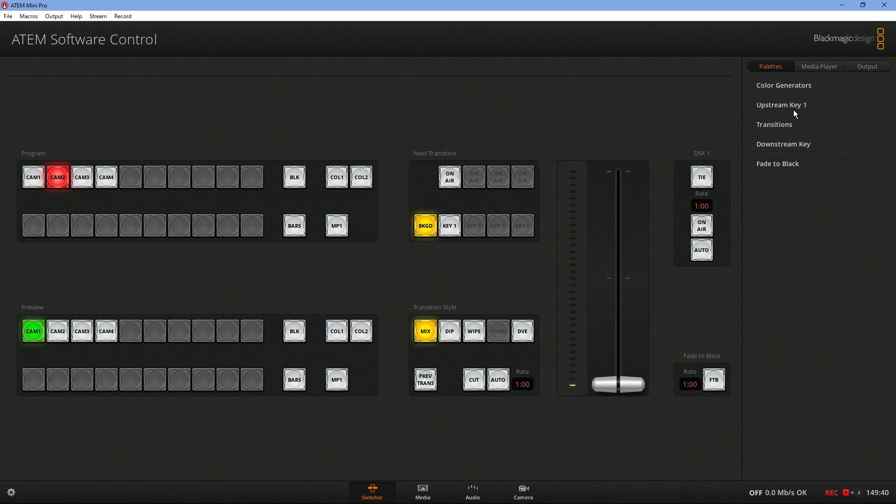
{"action": "left_click", "coordinate": [781, 105]}
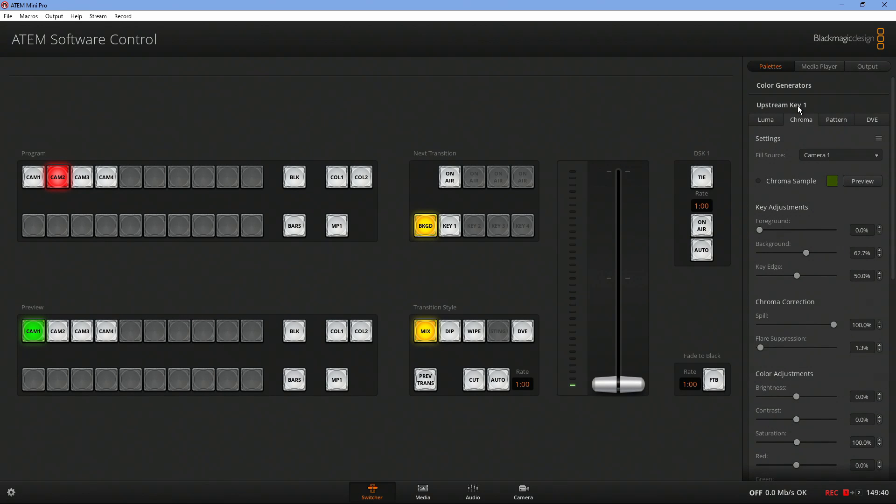
{"action": "mouse_move", "coordinate": [823, 161]}
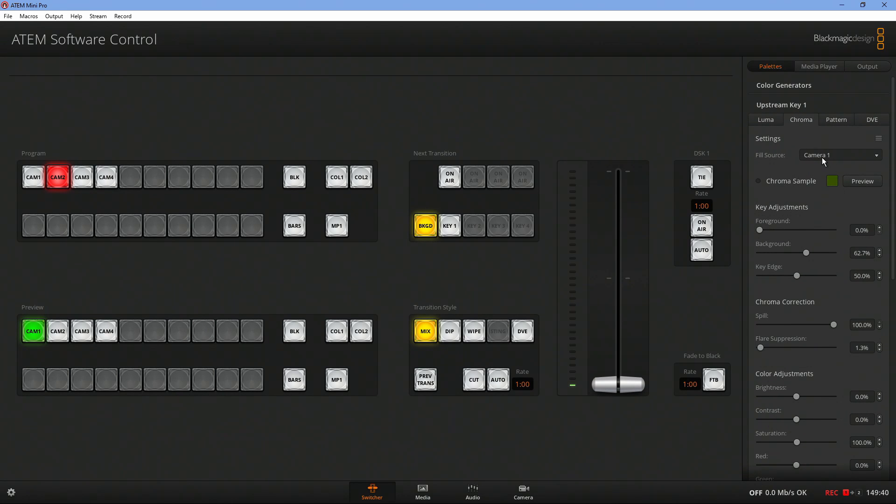
{"action": "mouse_move", "coordinate": [821, 159]}
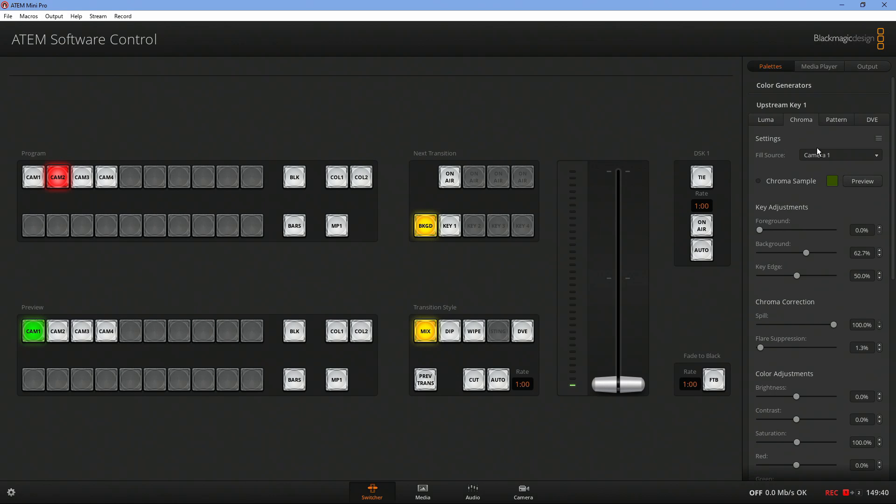
{"action": "mouse_move", "coordinate": [817, 132]}
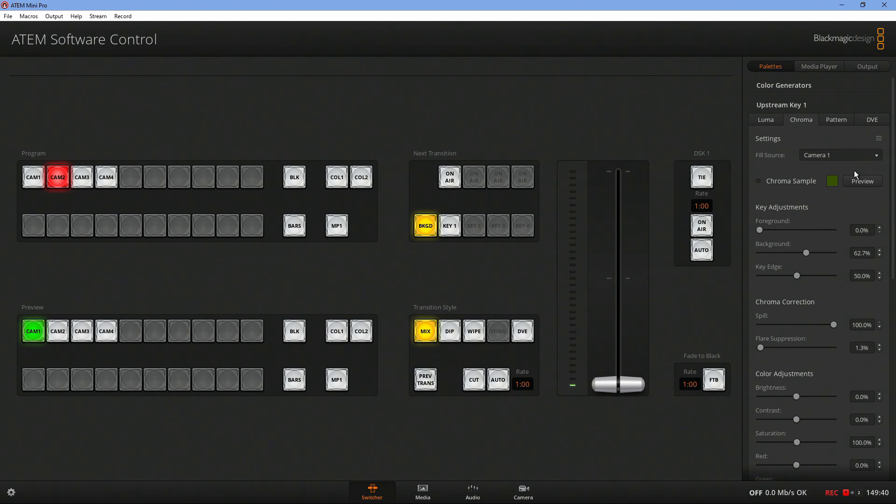
{"action": "mouse_move", "coordinate": [782, 193]}
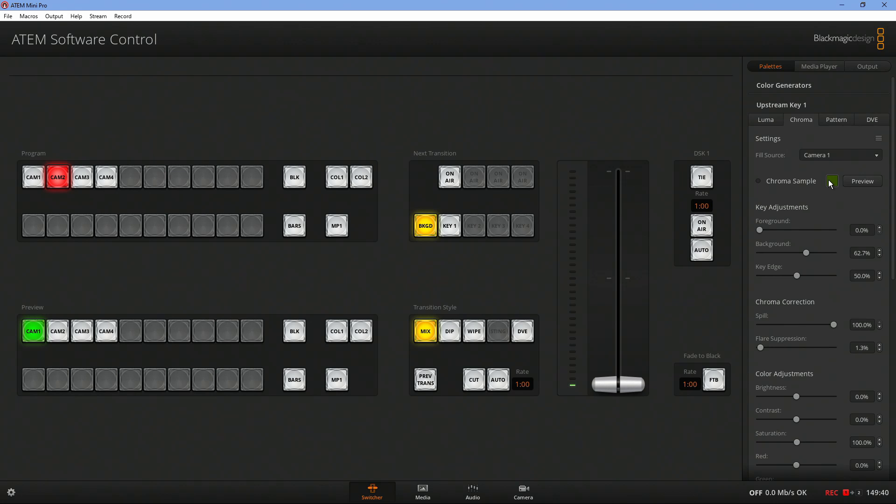
{"action": "left_click", "coordinate": [757, 180]}
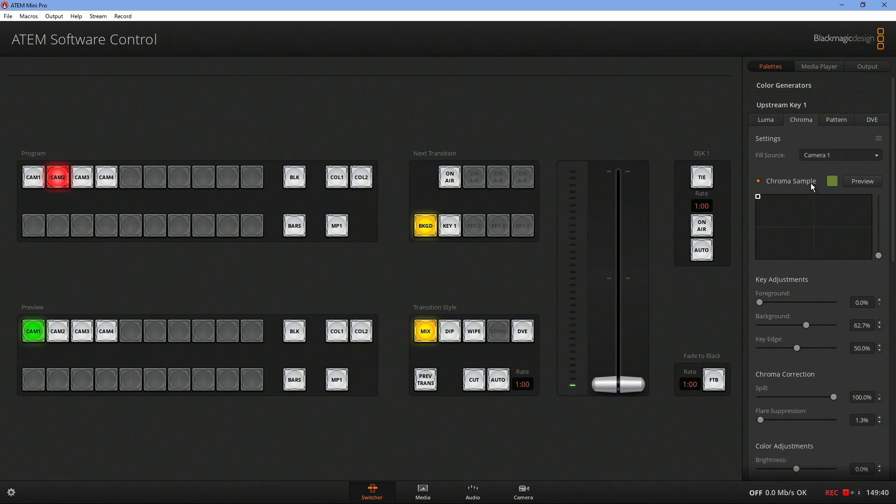
{"action": "mouse_move", "coordinate": [763, 207]}
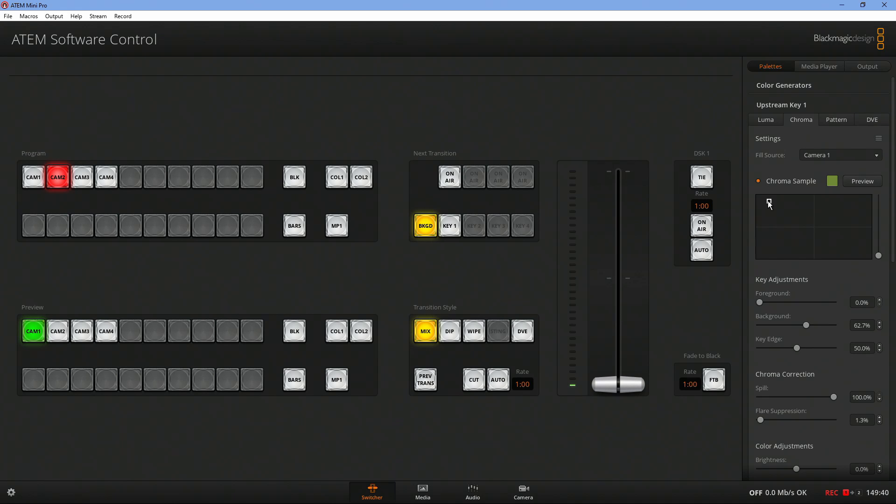
{"action": "mouse_move", "coordinate": [807, 192]}
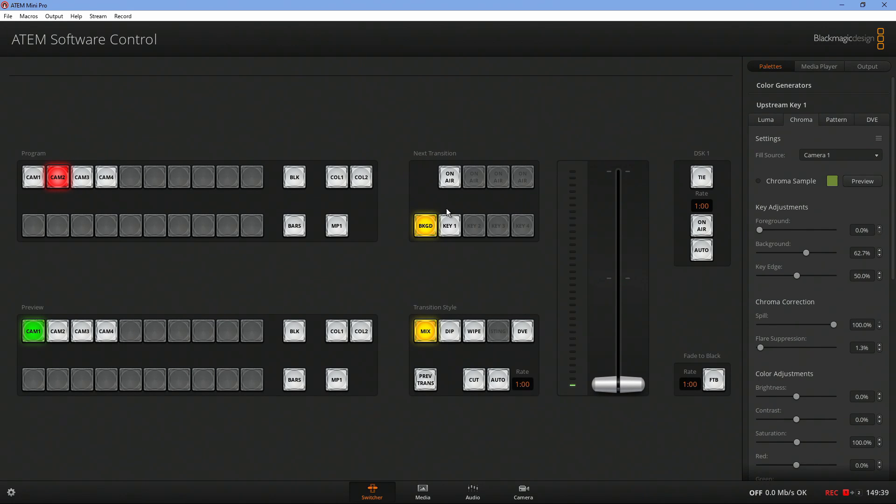
{"action": "mouse_move", "coordinate": [449, 183]}
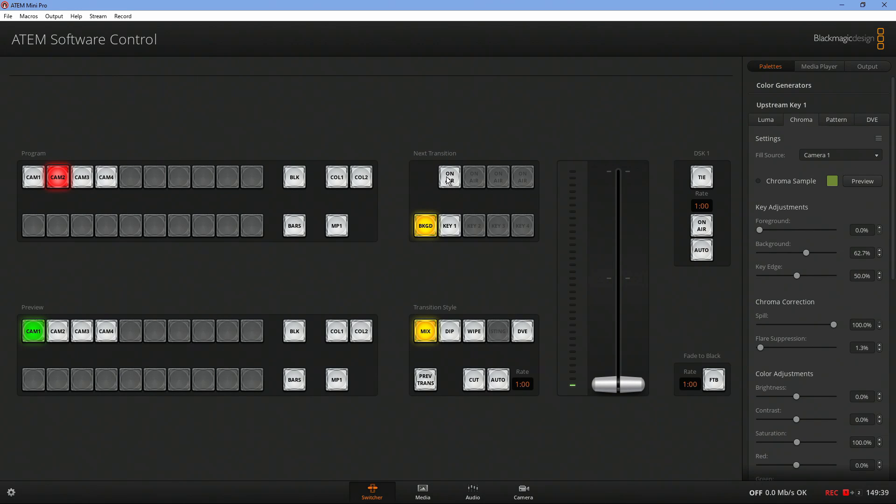
- Put Key 1 on air as a flying key at Position Y -7.50 and Size 0.40
{"action": "left_click", "coordinate": [450, 177]}
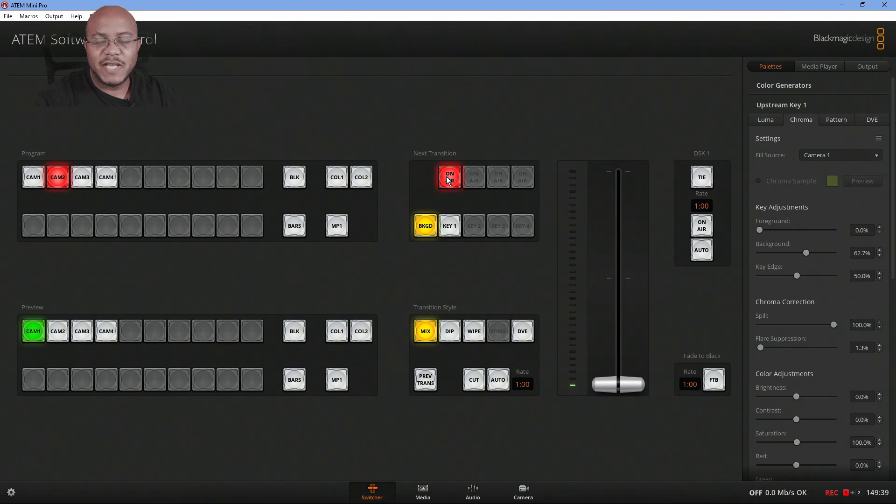
{"action": "scroll", "scroll_direction": "down", "scroll_amount": 3}
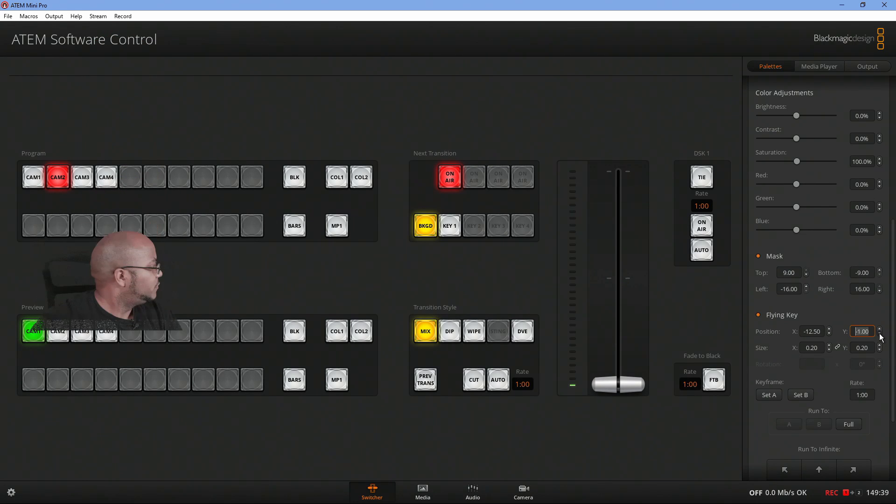
{"action": "left_click", "coordinate": [880, 333]}
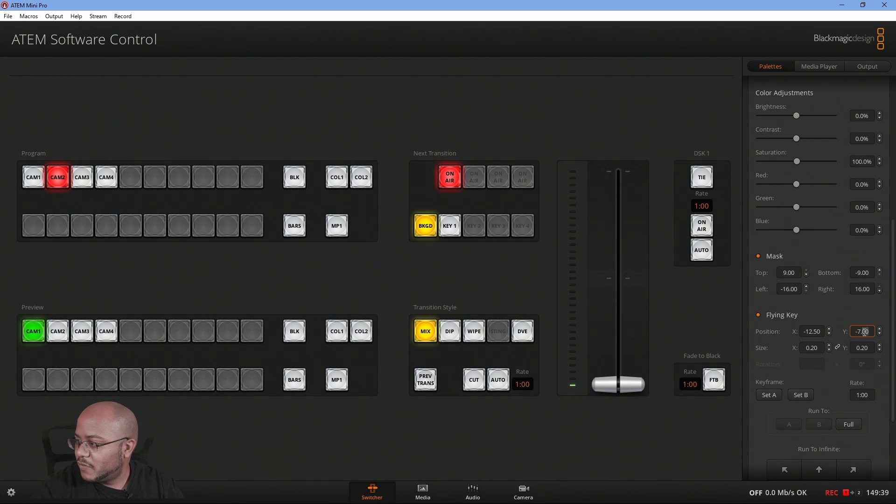
{"action": "scroll", "scroll_direction": "down", "scroll_amount": 3}
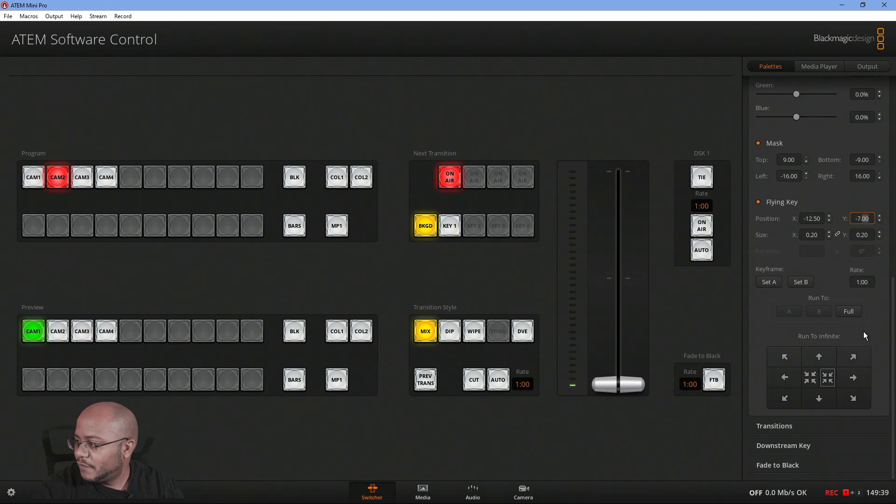
{"action": "mouse_move", "coordinate": [889, 248]}
{"action": "type", "text": "0.4"}
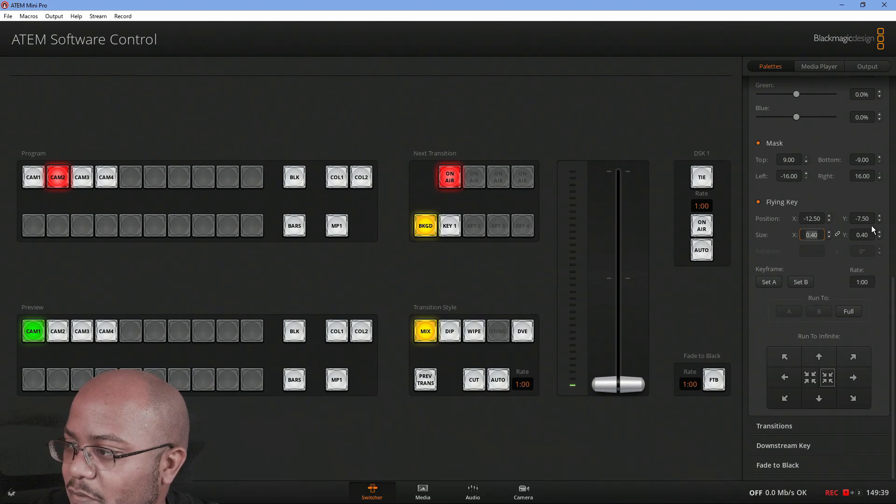
{"action": "left_click", "coordinate": [874, 216]}
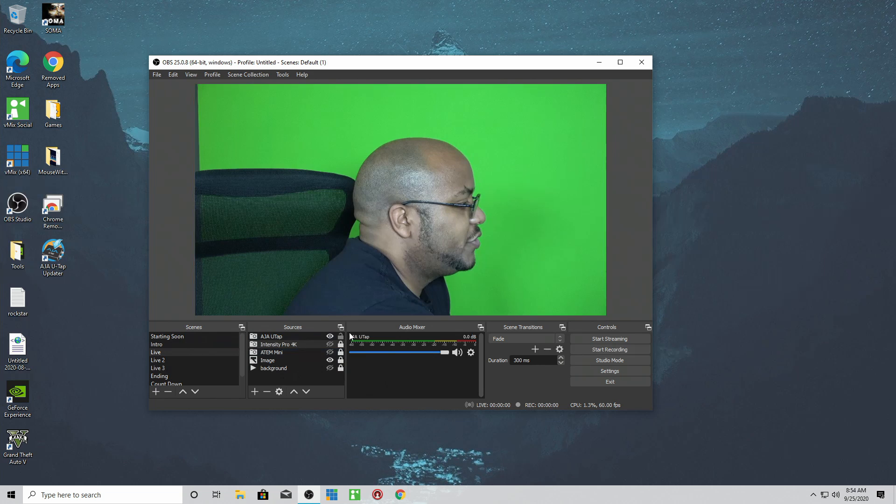
{"action": "left_click", "coordinate": [271, 336]}
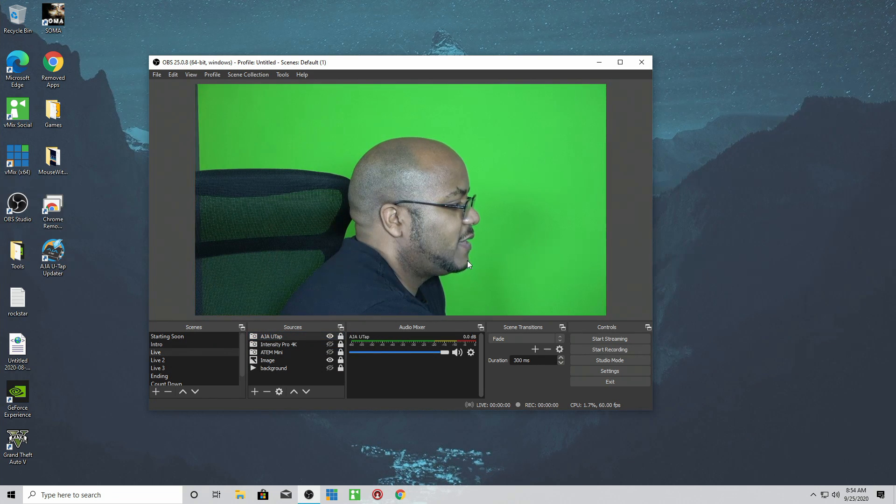
{"action": "left_click", "coordinate": [268, 360]}
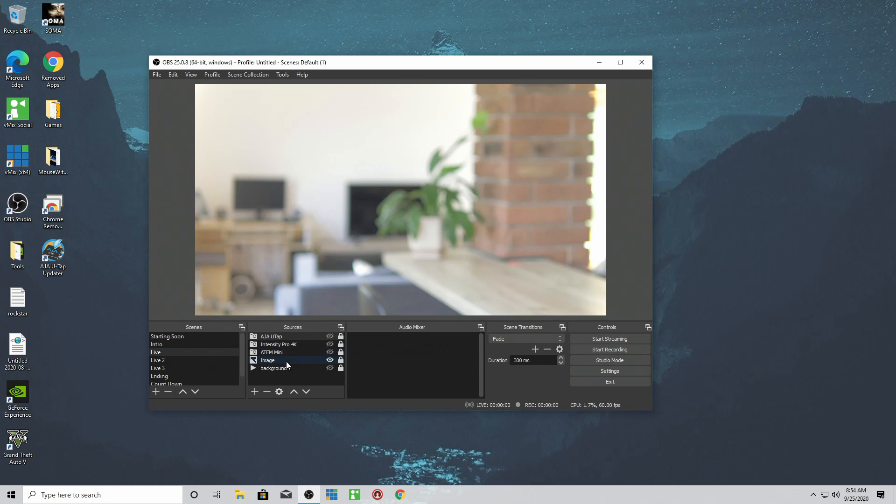
{"action": "left_click", "coordinate": [286, 344]}
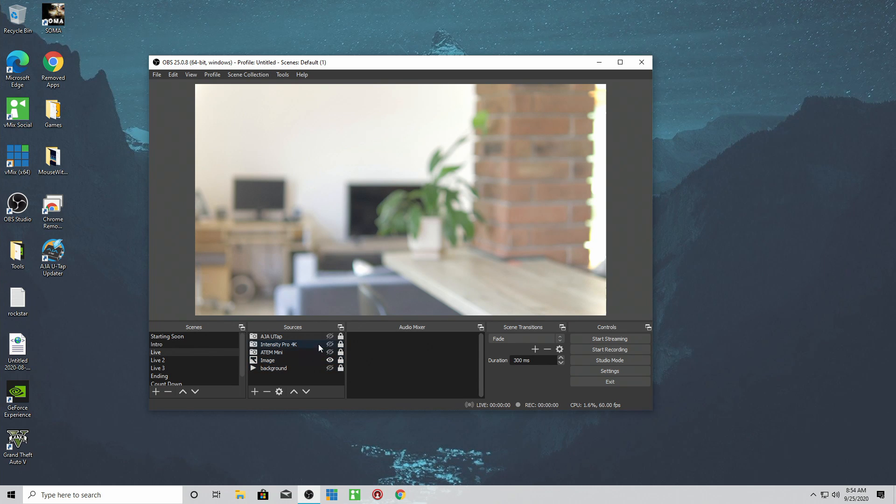
{"action": "left_click", "coordinate": [268, 360]}
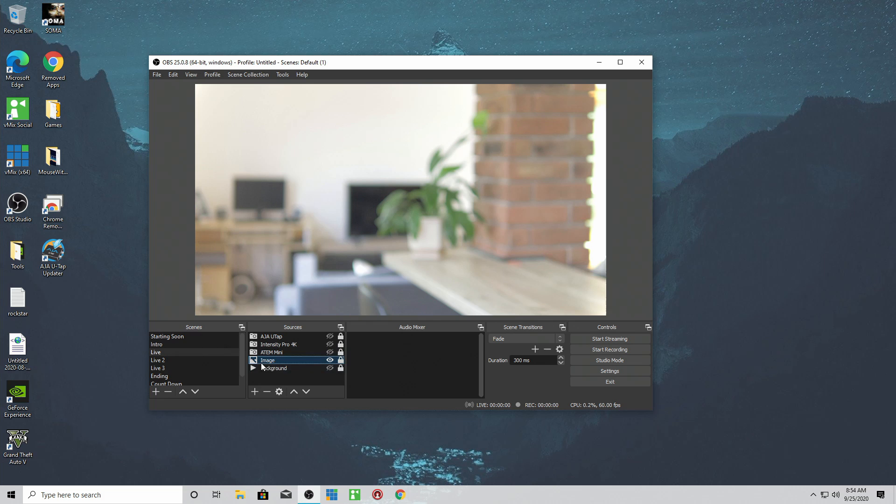
{"action": "left_click", "coordinate": [272, 335]}
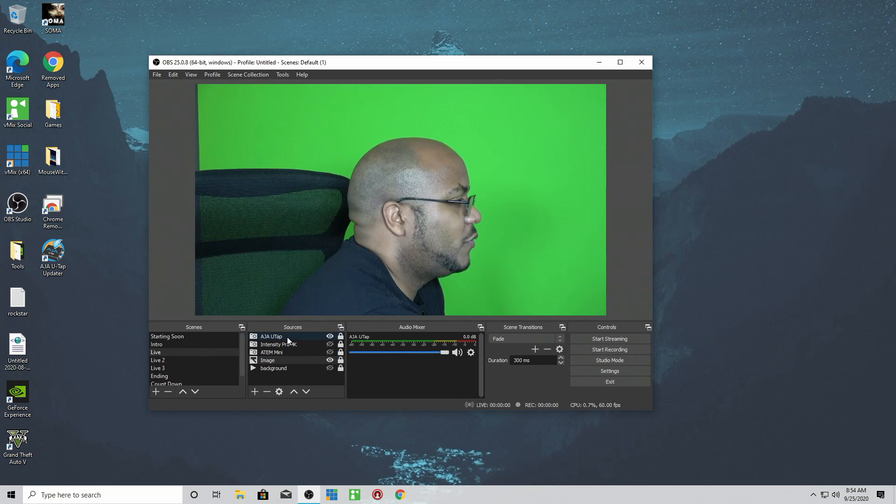
- Add a Chroma Key effect filter to the AJA UTap camera source
{"action": "right_click", "coordinate": [271, 336]}
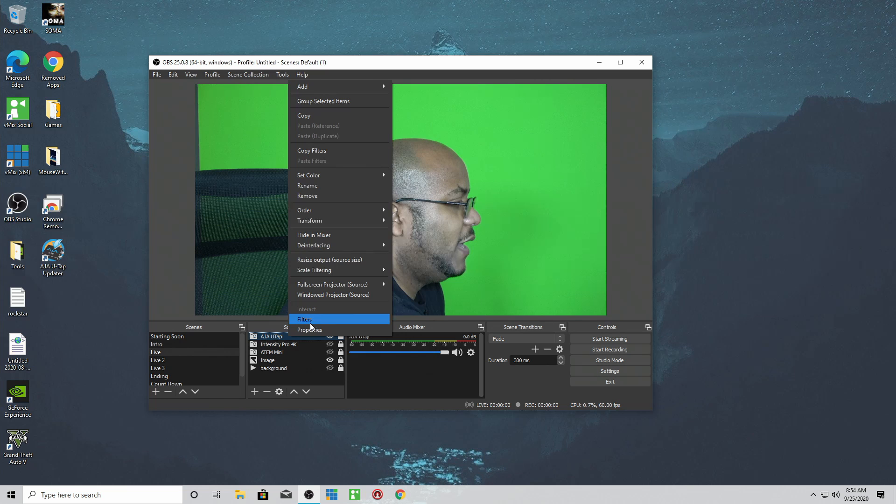
{"action": "left_click", "coordinate": [305, 319]}
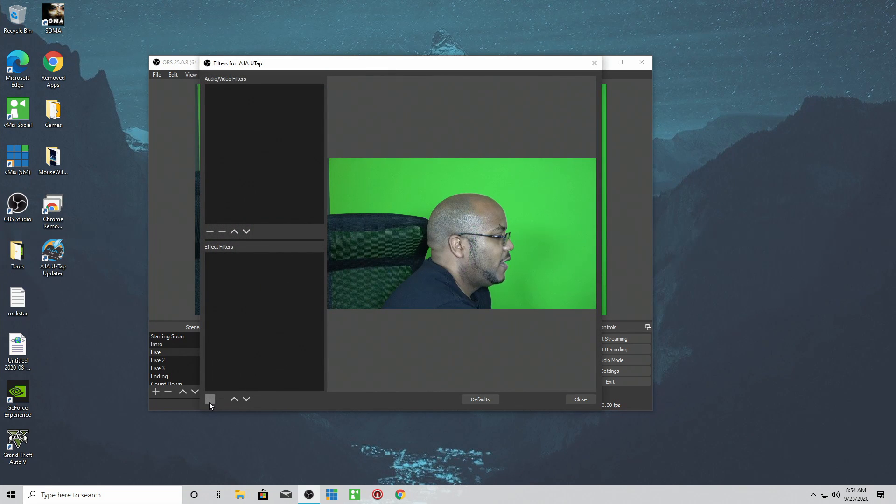
{"action": "left_click", "coordinate": [209, 398]}
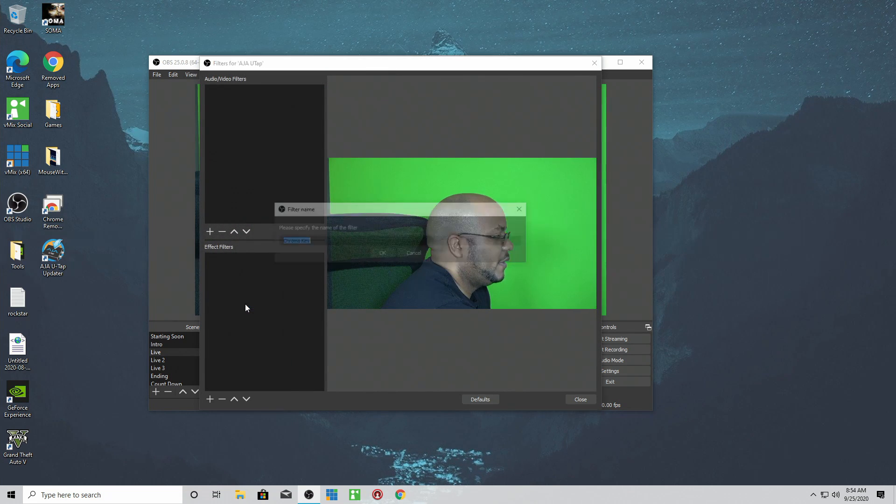
{"action": "left_click", "coordinate": [382, 253]}
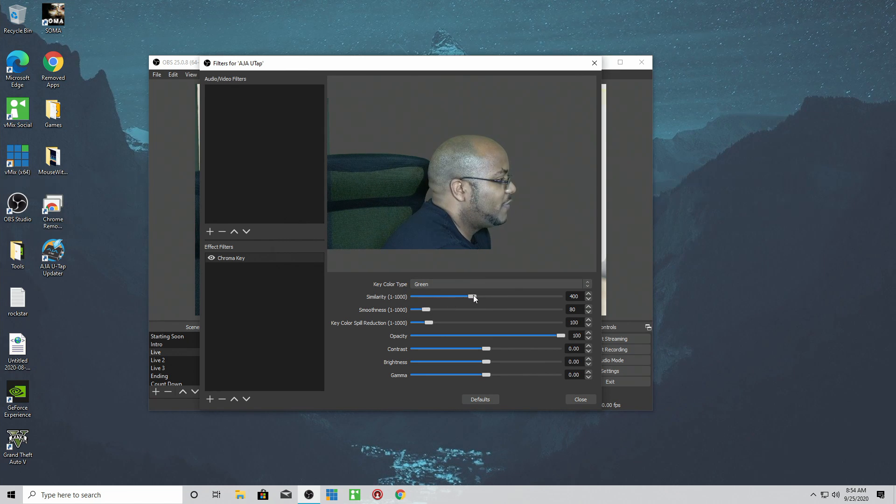
- Raise the key Similarity to about 424 to remove the green, then close Filters
{"action": "left_click_drag", "start_coordinate": [472, 296], "coordinate": [477, 296]}
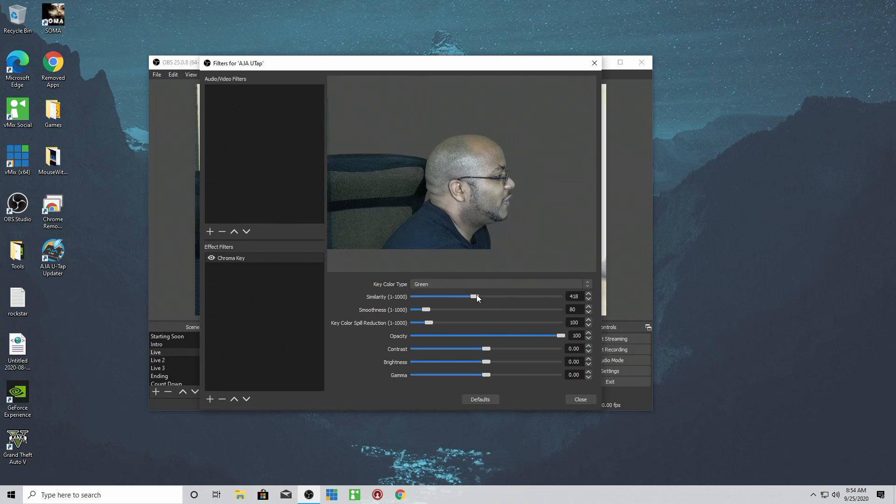
{"action": "left_click_drag", "start_coordinate": [474, 295], "coordinate": [473, 296]}
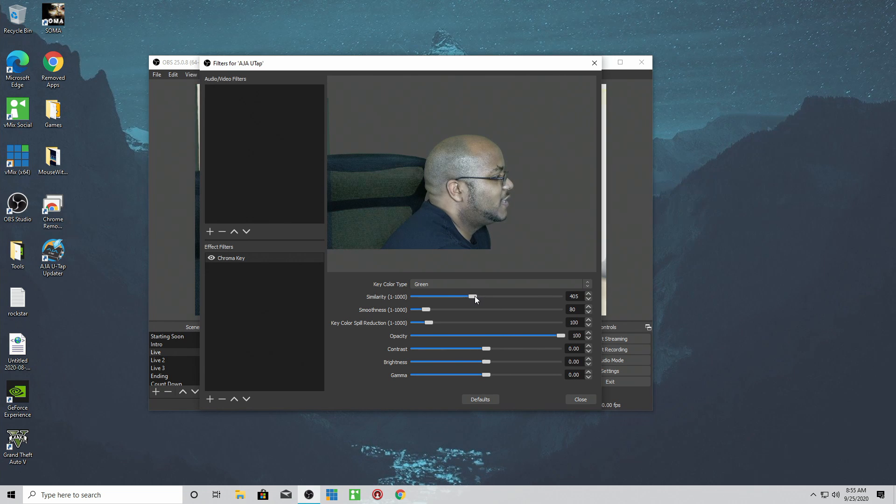
{"action": "left_click_drag", "start_coordinate": [473, 297], "coordinate": [478, 297]}
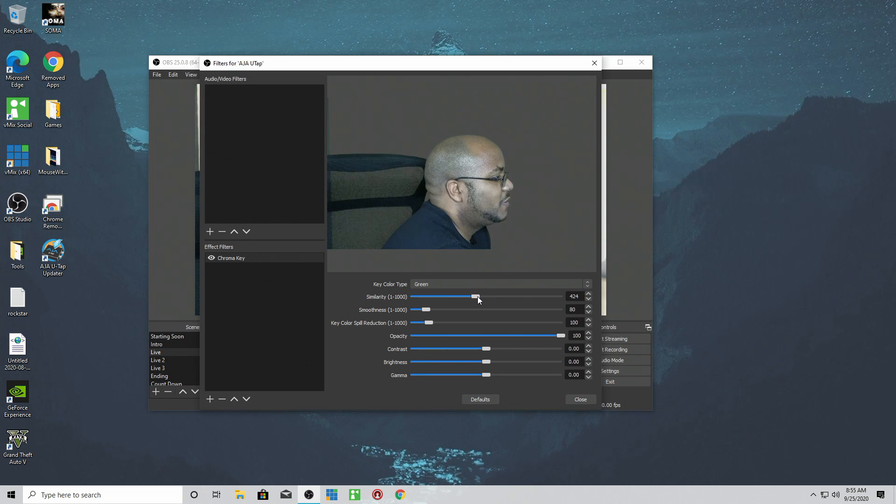
{"action": "left_click", "coordinate": [579, 399]}
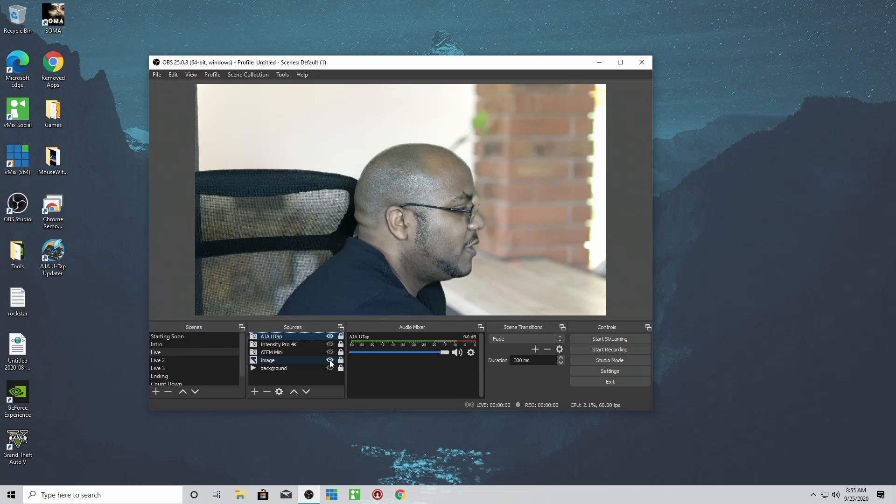
- Hide the room Image and browse the background video source to the background3 movie
{"action": "left_click", "coordinate": [329, 367]}
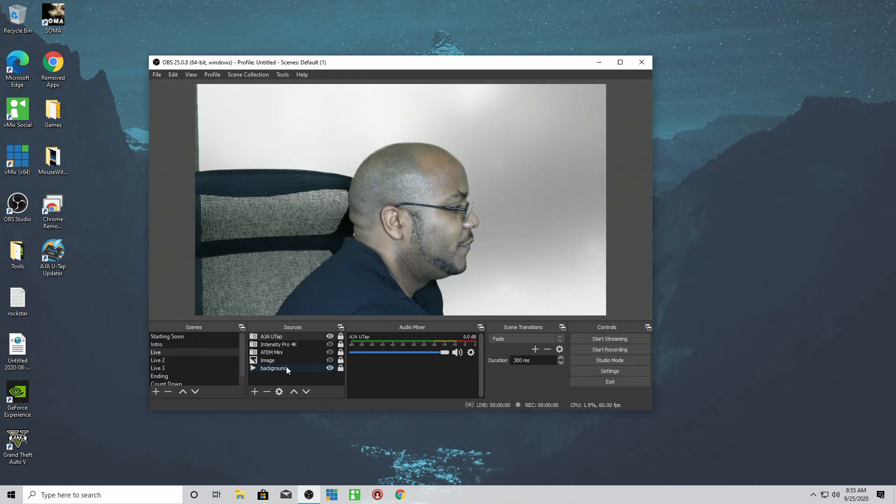
{"action": "double_click", "coordinate": [273, 368]}
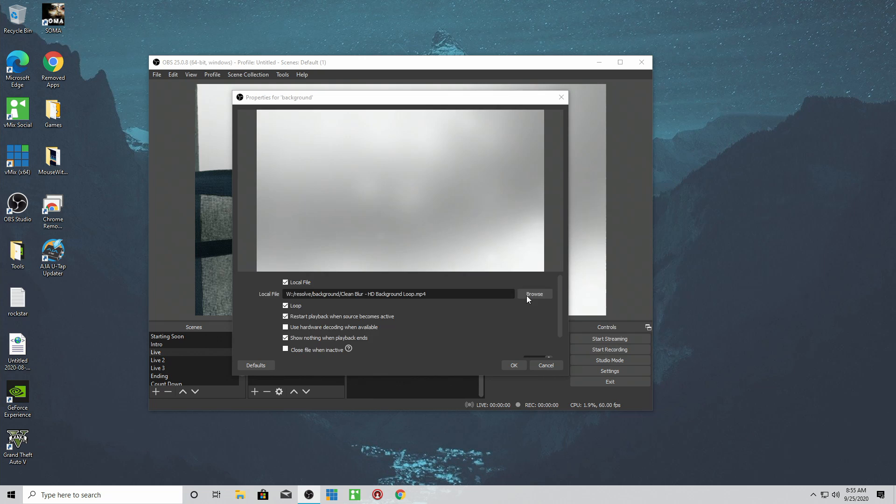
{"action": "left_click", "coordinate": [533, 294]}
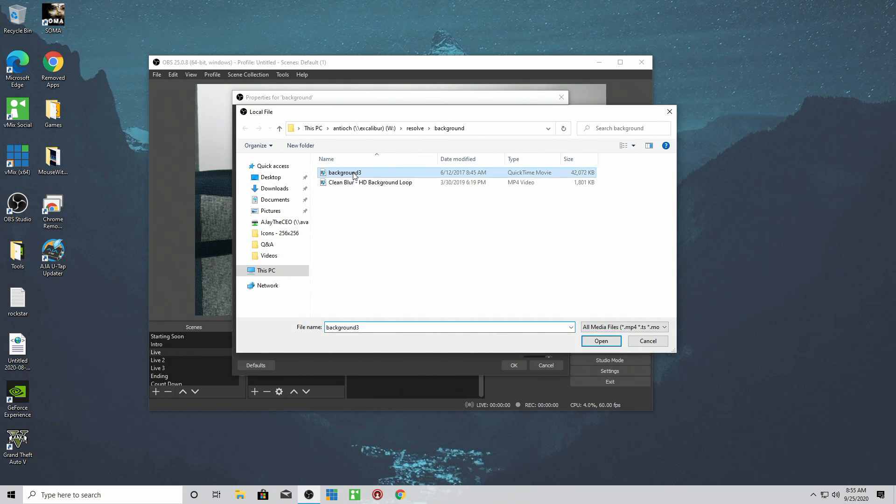
{"action": "left_click", "coordinate": [600, 341]}
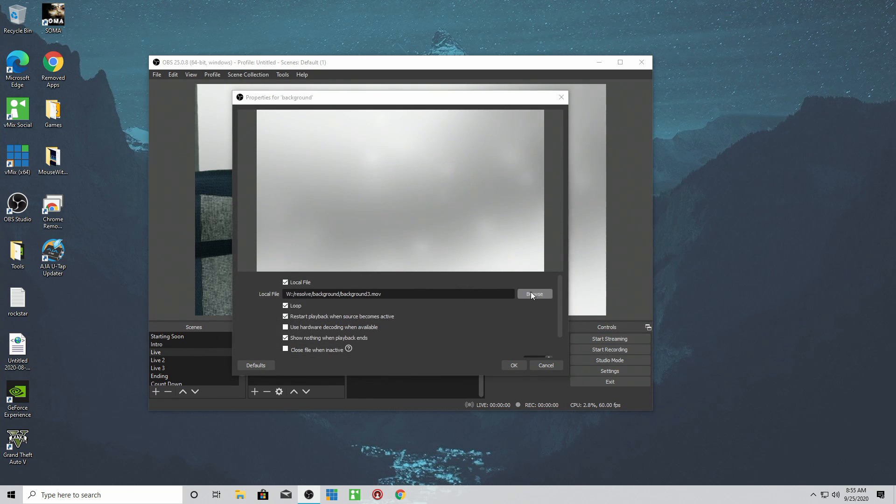
{"action": "left_click", "coordinate": [534, 294]}
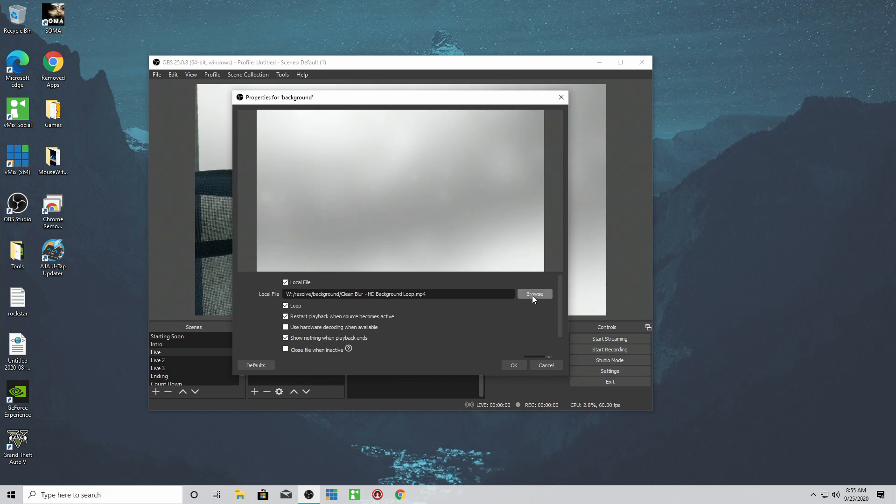
- Pick Water 60 - 30s - 4k res from W:\stock\Media as background, then re-enable the room Image
{"action": "left_click", "coordinate": [533, 294]}
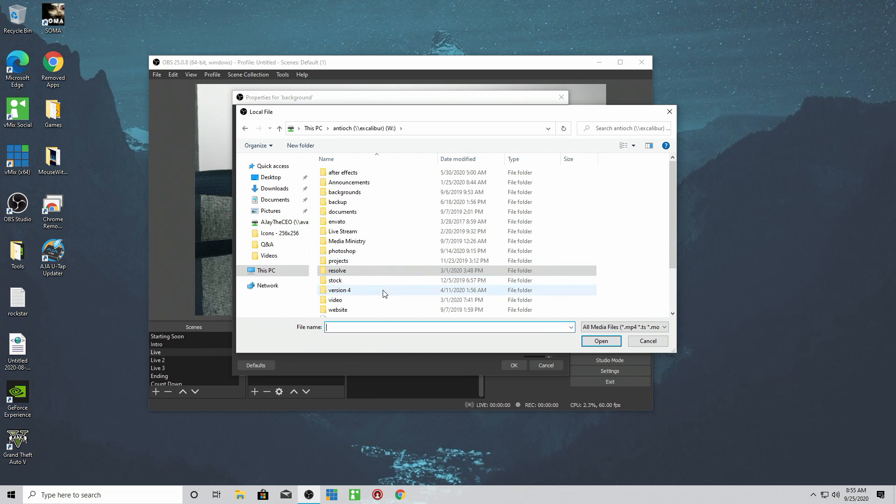
{"action": "double_click", "coordinate": [335, 280]}
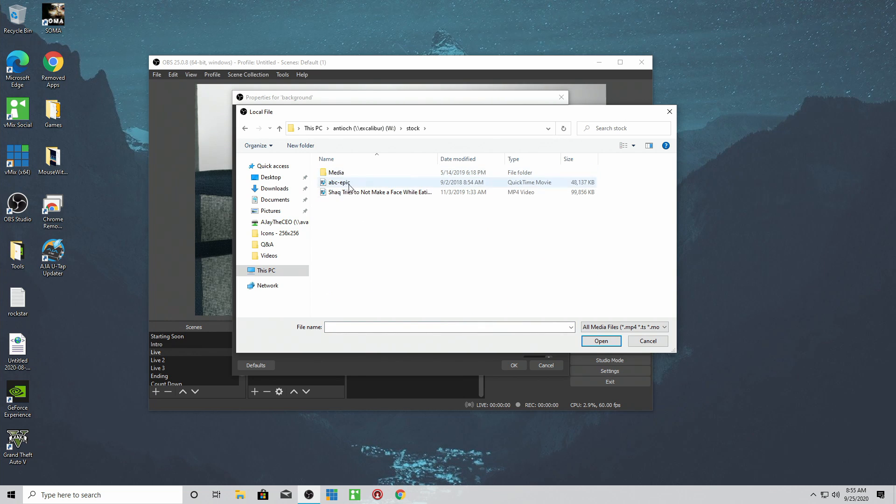
{"action": "double_click", "coordinate": [336, 171]}
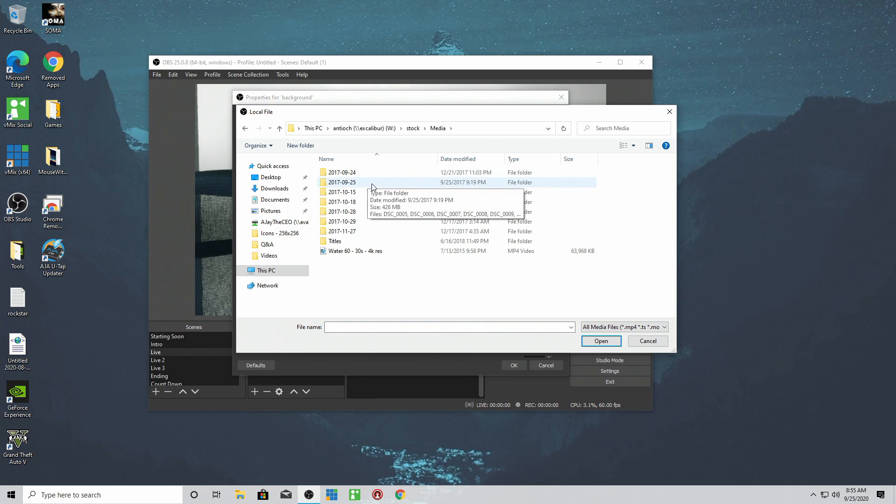
{"action": "left_click", "coordinate": [600, 340]}
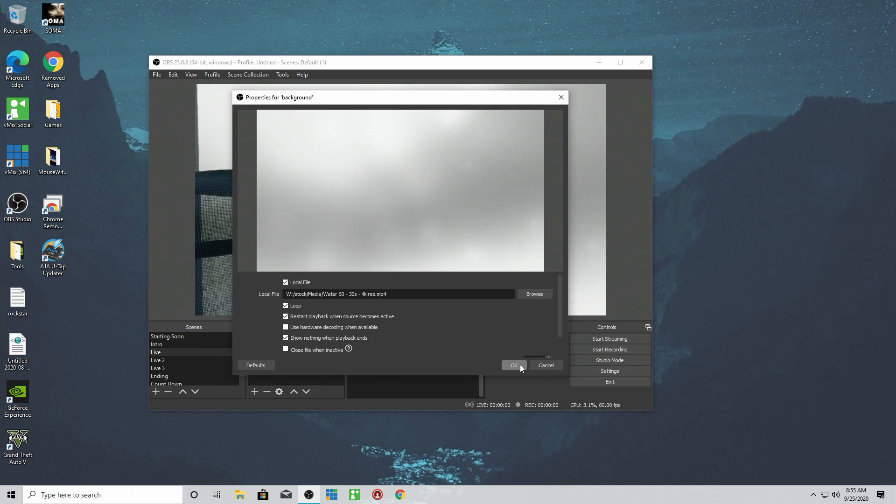
{"action": "left_click", "coordinate": [513, 364]}
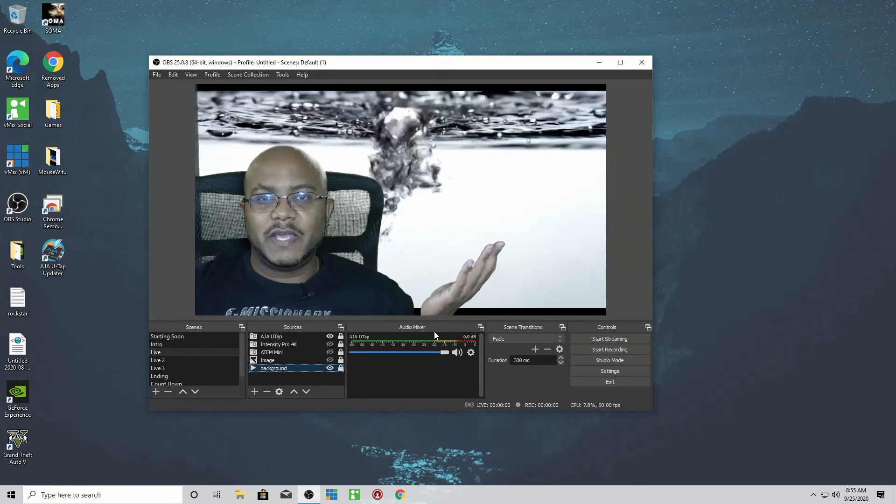
{"action": "left_click", "coordinate": [156, 351]}
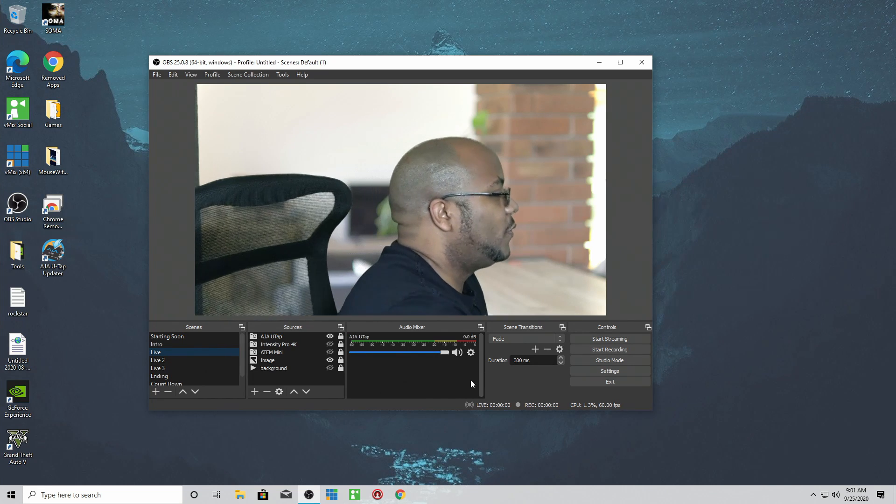
- Add an NDI Source named WE showing the TECHNOBABBLE01 scripture slide behind the presenter
{"action": "left_click", "coordinate": [255, 391]}
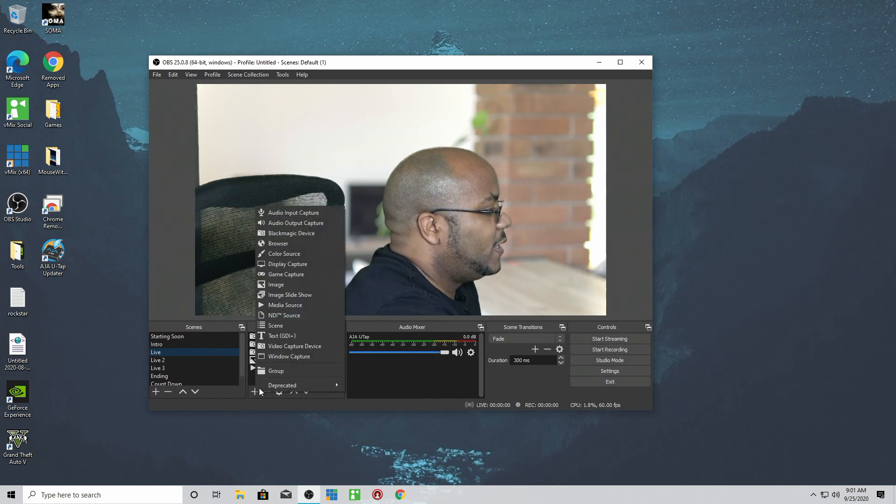
{"action": "left_click", "coordinate": [284, 314]}
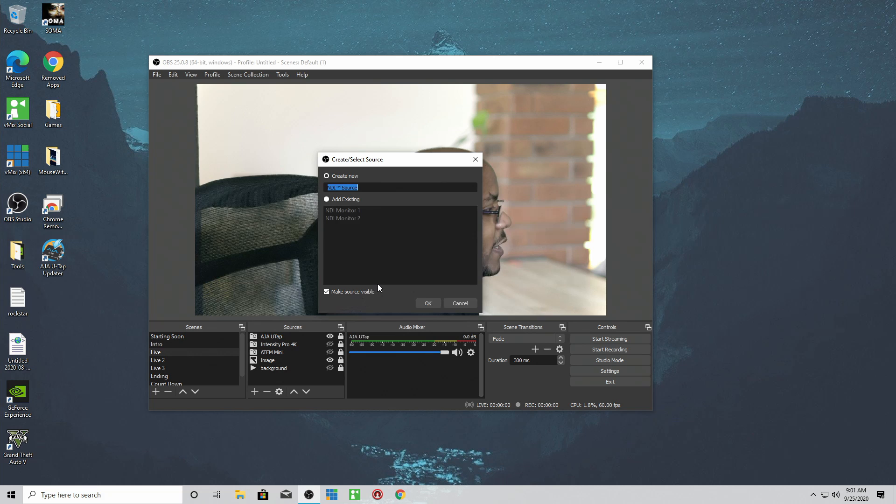
{"action": "type", "text": "WE"}
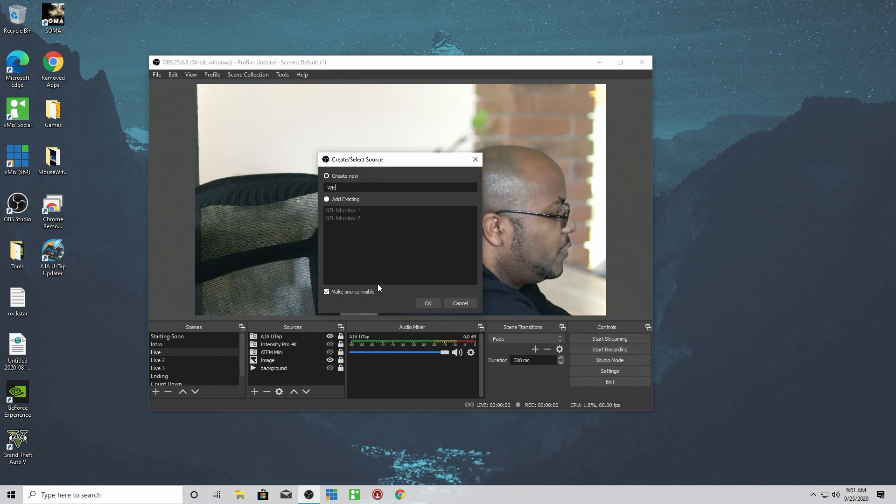
{"action": "left_click", "coordinate": [428, 302]}
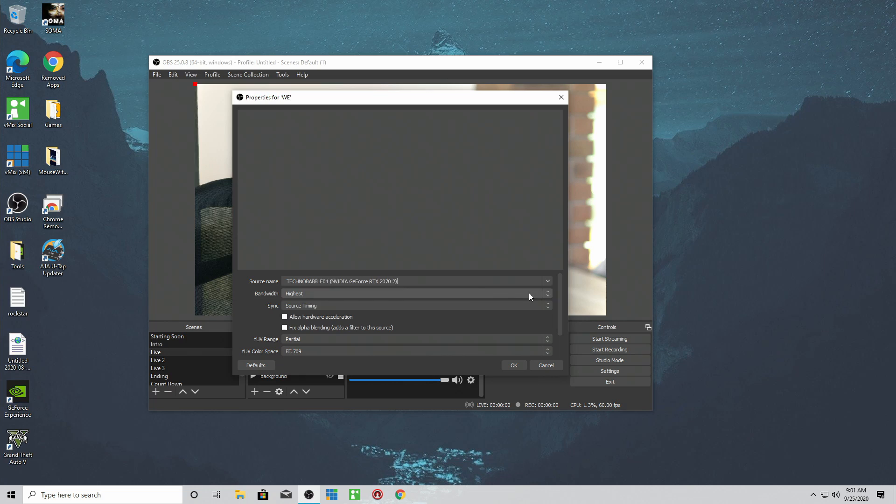
{"action": "left_click", "coordinate": [545, 281]}
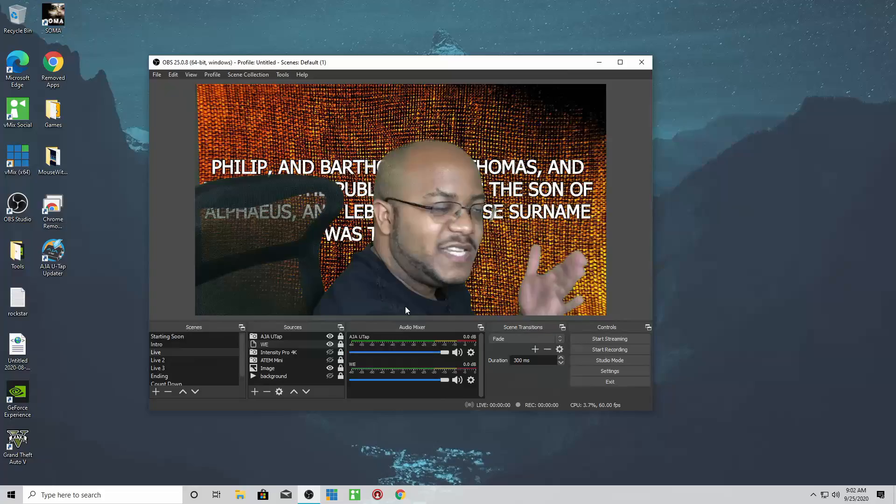
{"action": "left_click", "coordinate": [270, 336]}
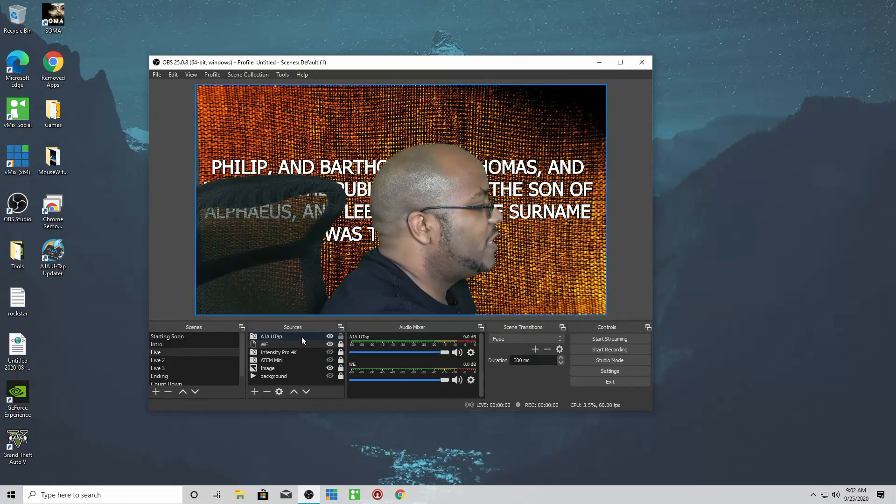
- Select the AJA UTap presenter source for resizing into the lower-left corner
{"action": "left_click", "coordinate": [264, 343]}
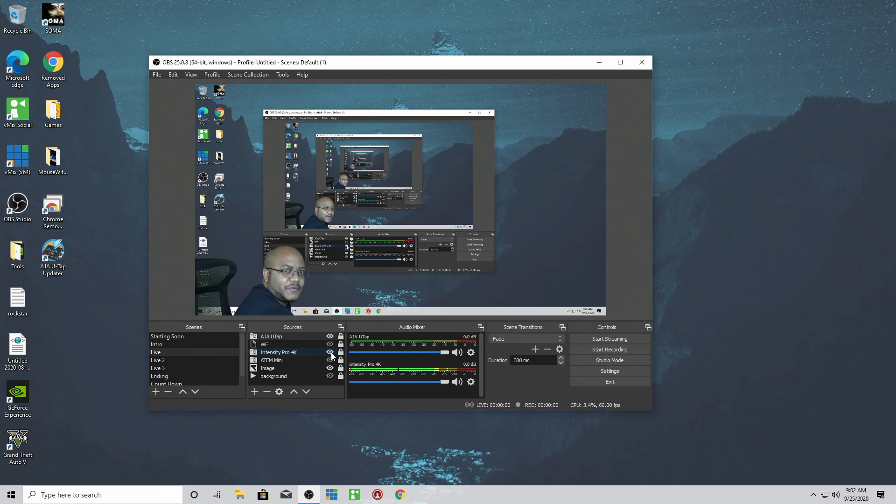
- Toggle the Intensity Pro 4K and background sources' visibility before exiting OBS
{"action": "left_click", "coordinate": [329, 351]}
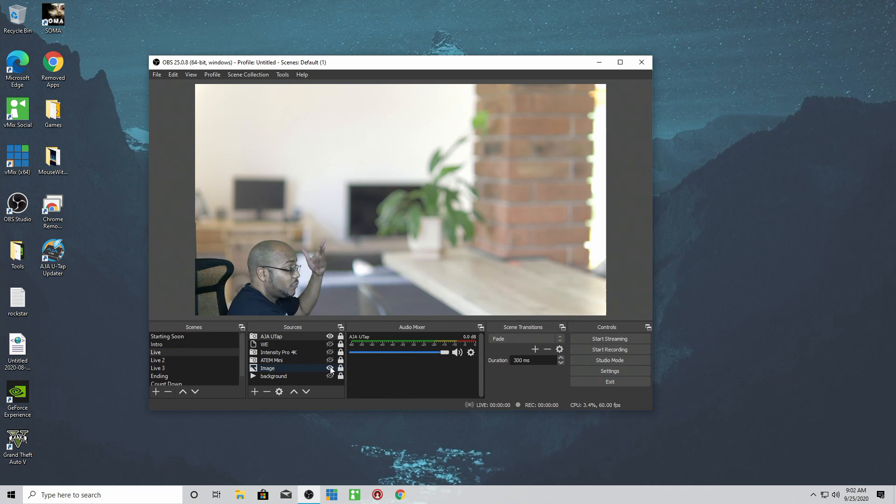
{"action": "left_click", "coordinate": [329, 368]}
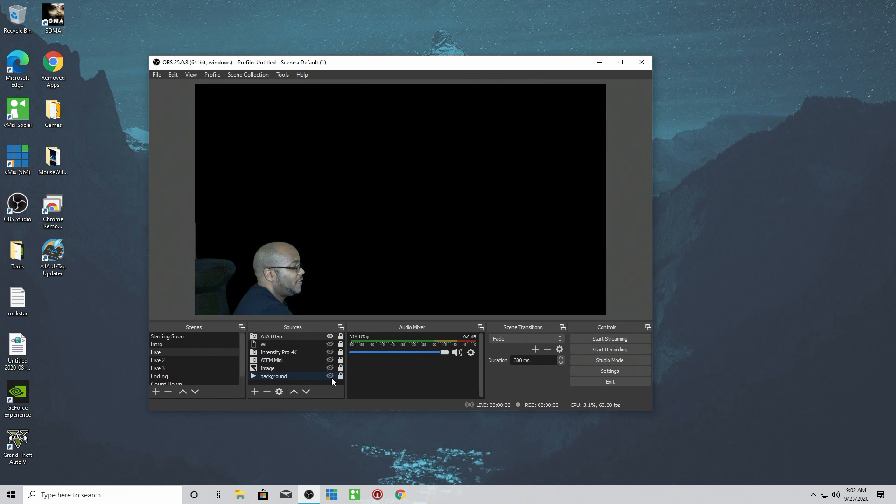
{"action": "left_click", "coordinate": [330, 376]}
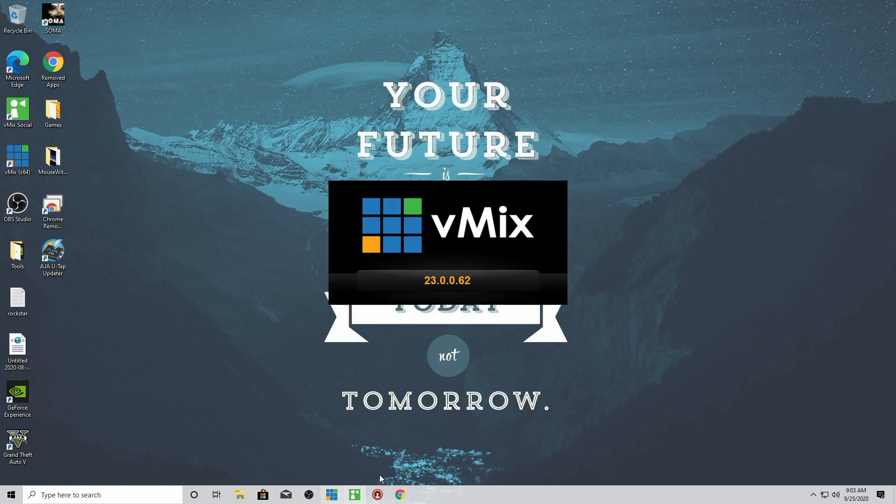
{"action": "mouse_move", "coordinate": [422, 443]}
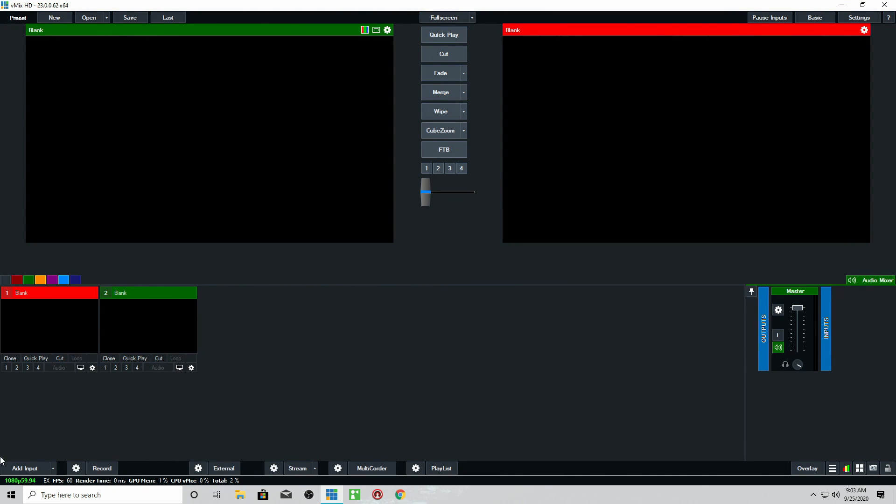
- Add the UT-VID 00k0437511 camera as input 1, then list the NDI sources
{"action": "left_click", "coordinate": [25, 467]}
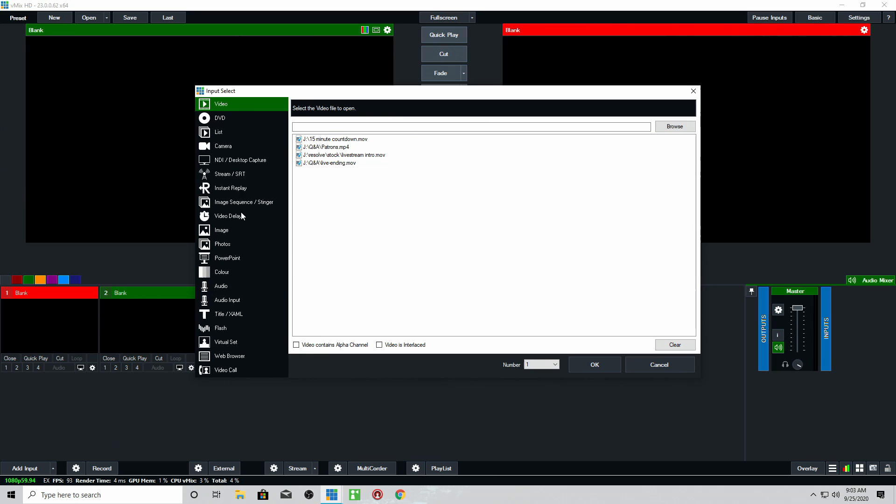
{"action": "left_click", "coordinate": [223, 146]}
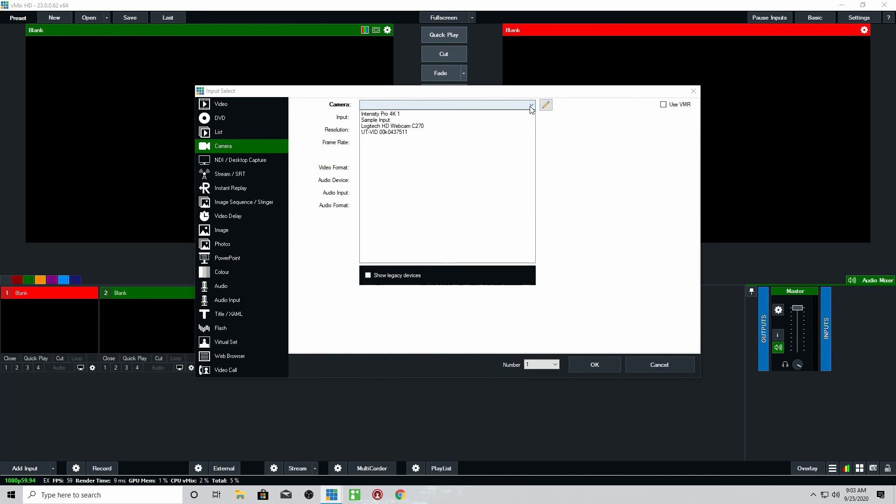
{"action": "left_click", "coordinate": [385, 132]}
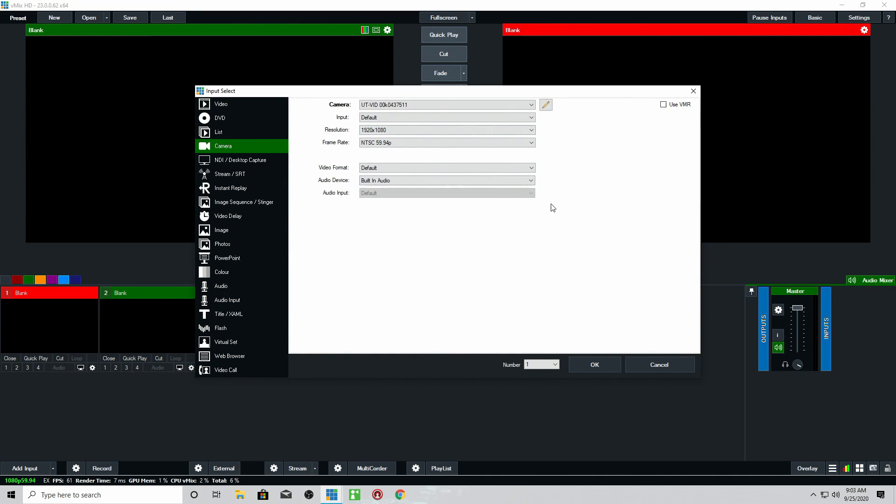
{"action": "left_click", "coordinate": [593, 365]}
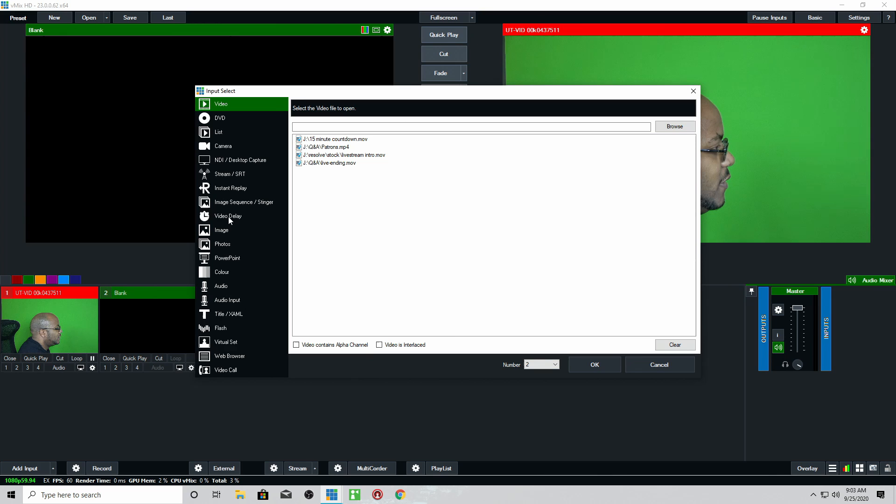
{"action": "left_click", "coordinate": [241, 160]}
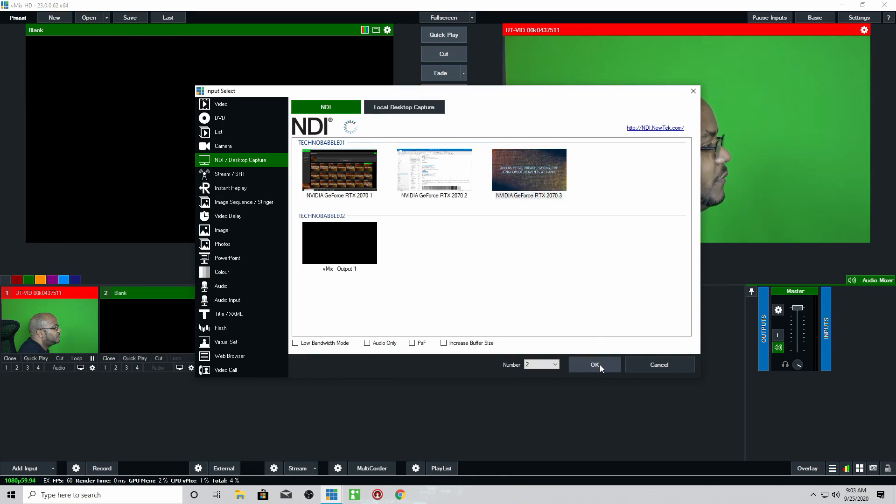
- Add the RTX 2070 3 NDI scripture slide as input 2, Cut it live, and open input 1's settings
{"action": "left_click", "coordinate": [594, 365]}
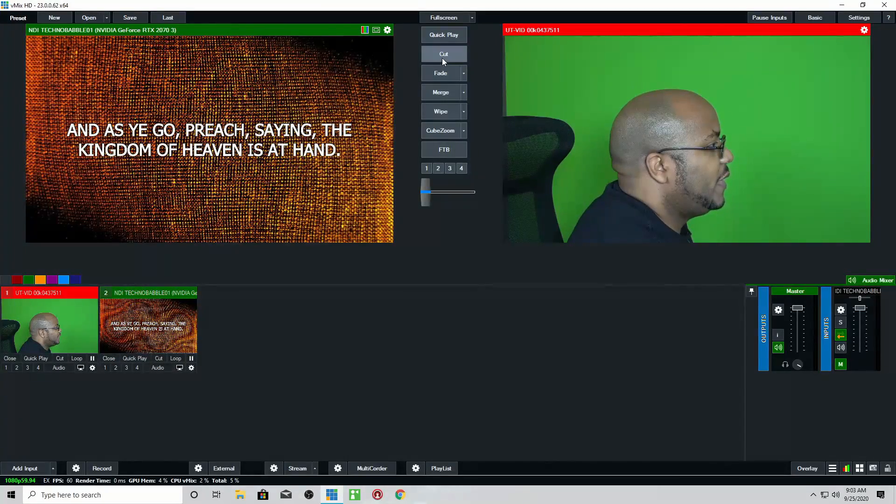
{"action": "left_click", "coordinate": [443, 54]}
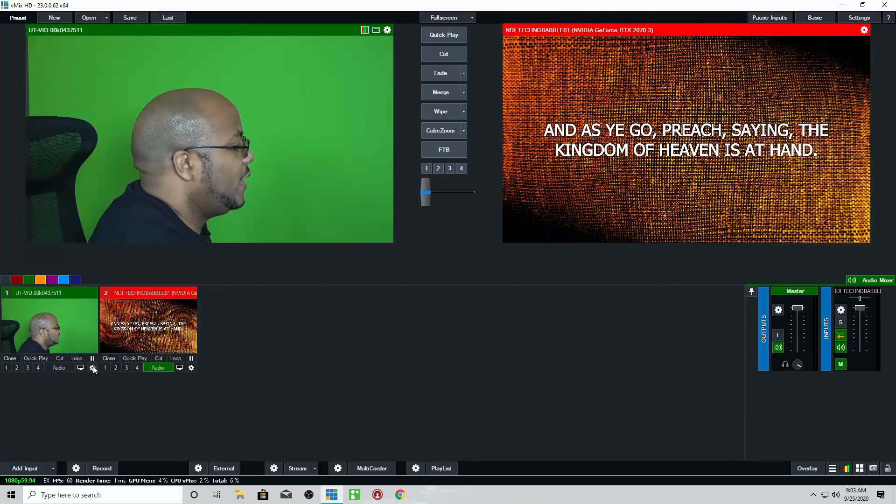
{"action": "left_click", "coordinate": [92, 367]}
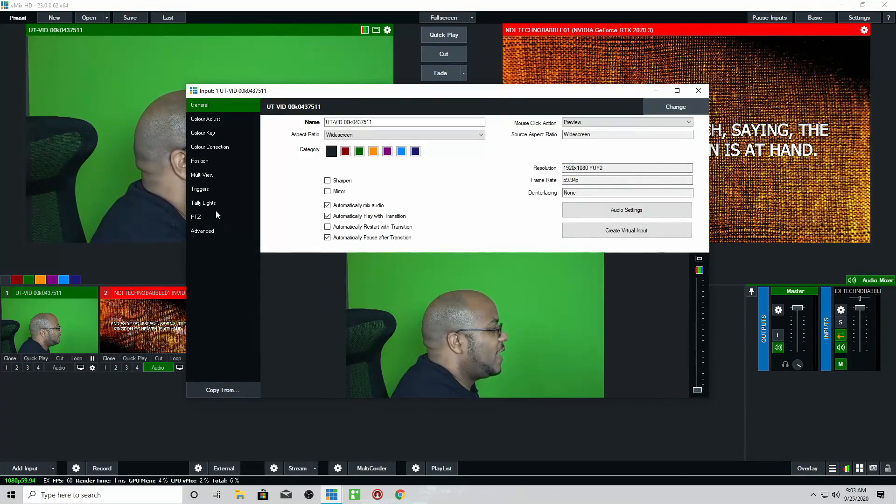
- Enable Colour Key with the Chroma Key Filter on camera input 1 and close its settings
{"action": "left_click", "coordinate": [201, 174]}
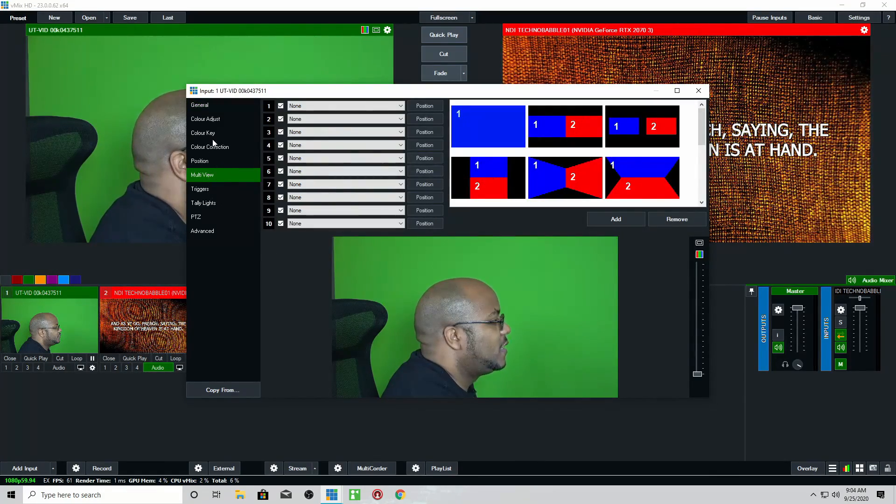
{"action": "left_click", "coordinate": [203, 133]}
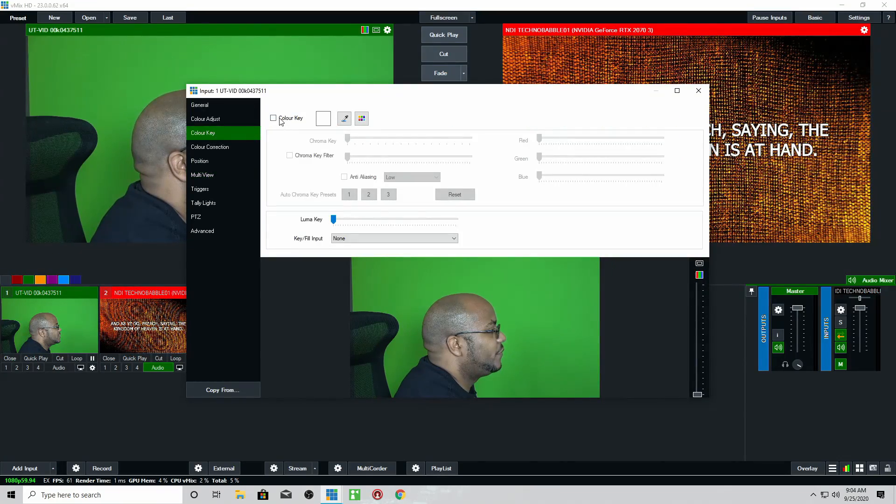
{"action": "left_click", "coordinate": [344, 119]}
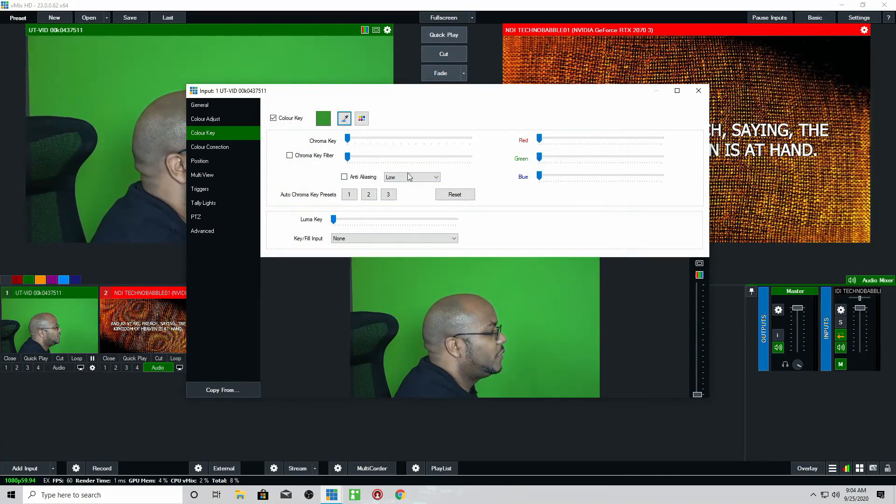
{"action": "left_click", "coordinate": [290, 155]}
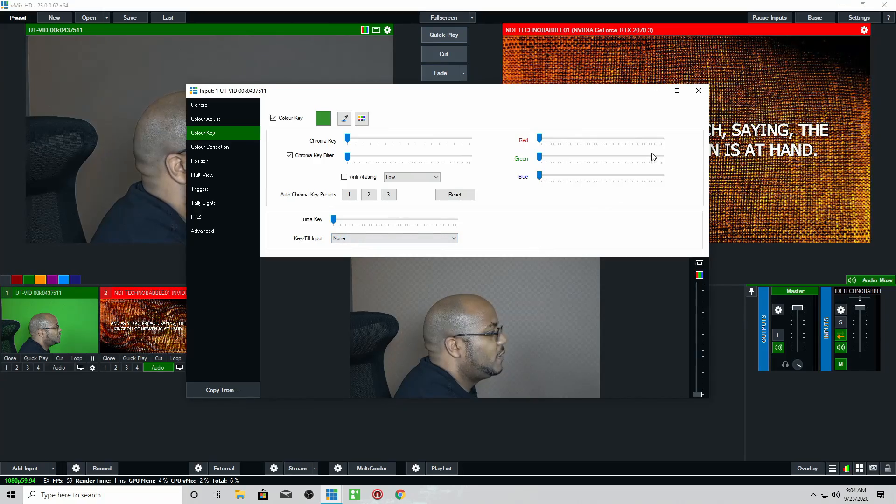
{"action": "left_click", "coordinate": [698, 91]}
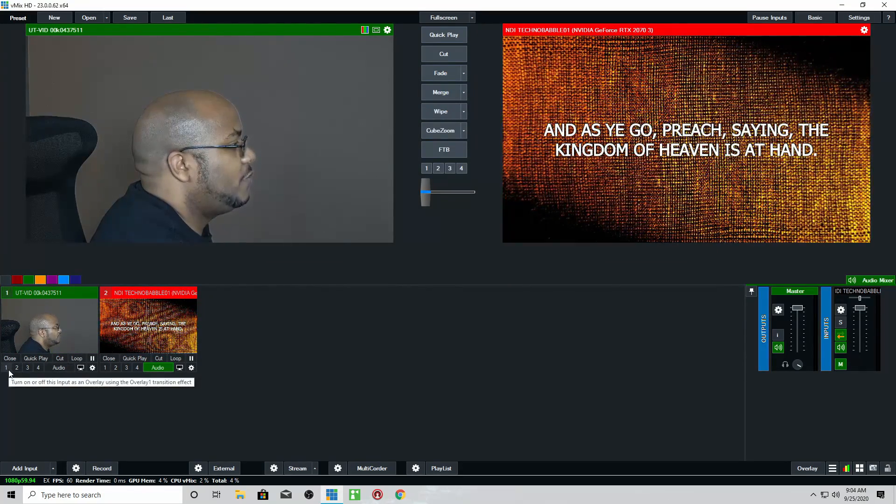
- Overlay the camera input on the scripture and raise the Chroma Key Filter until the green backdrop disappears
{"action": "left_click", "coordinate": [7, 368]}
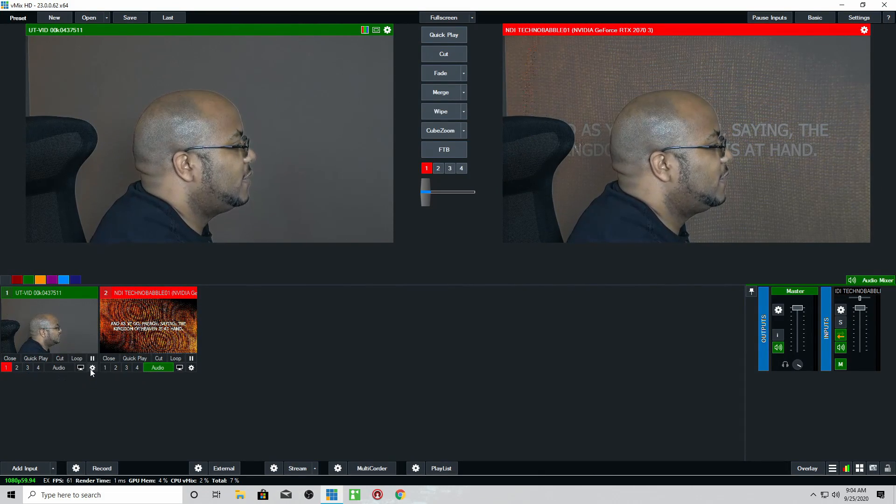
{"action": "left_click", "coordinate": [92, 367]}
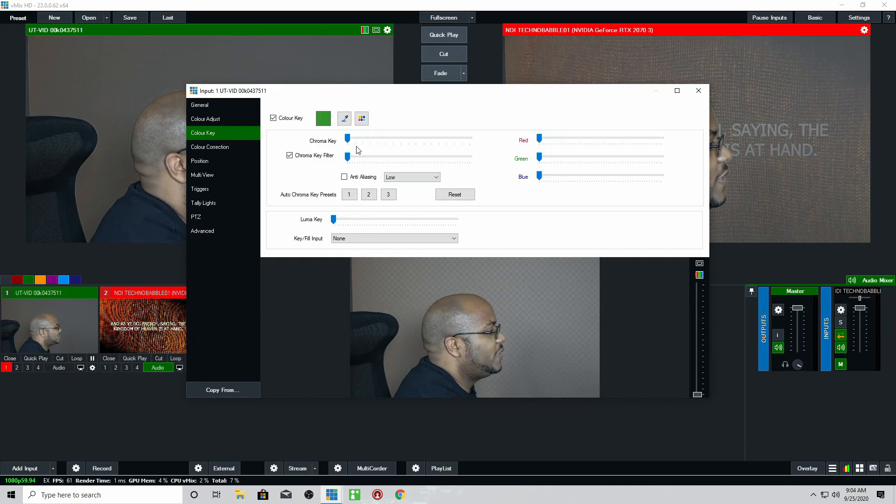
{"action": "left_click_drag", "start_coordinate": [347, 156], "coordinate": [354, 155]}
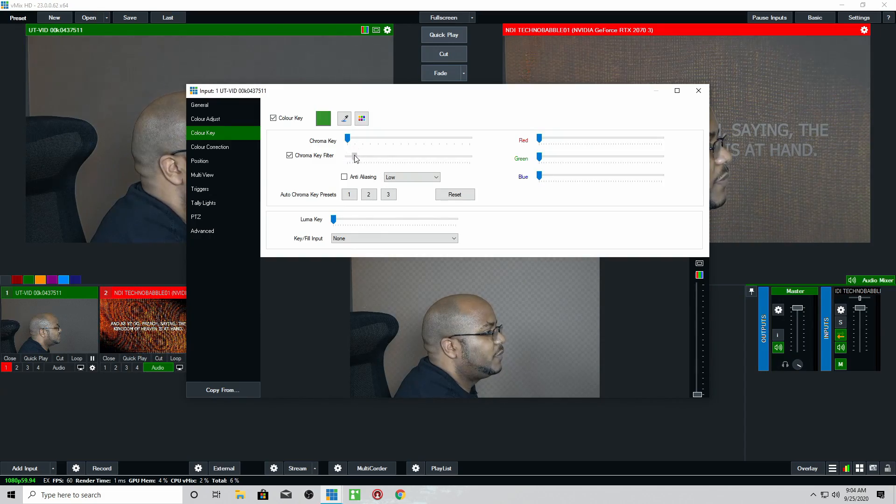
{"action": "left_click_drag", "start_coordinate": [354, 156], "coordinate": [403, 155]}
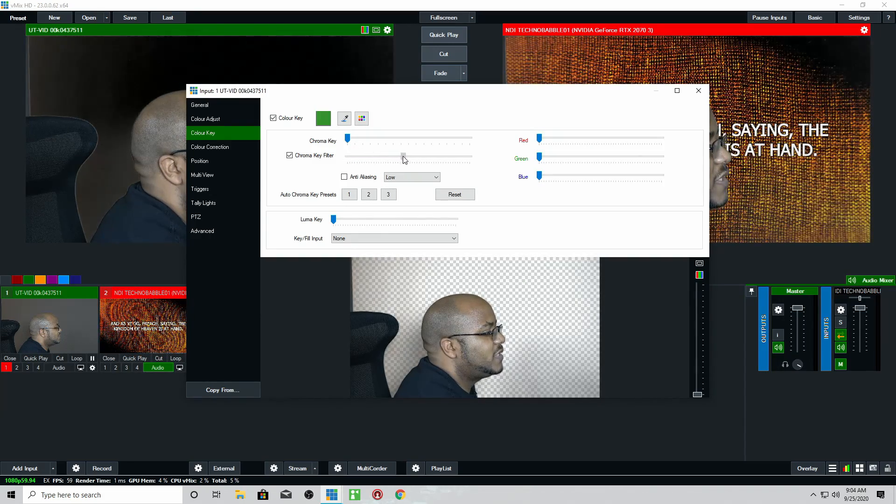
{"action": "left_click_drag", "start_coordinate": [404, 156], "coordinate": [414, 156]}
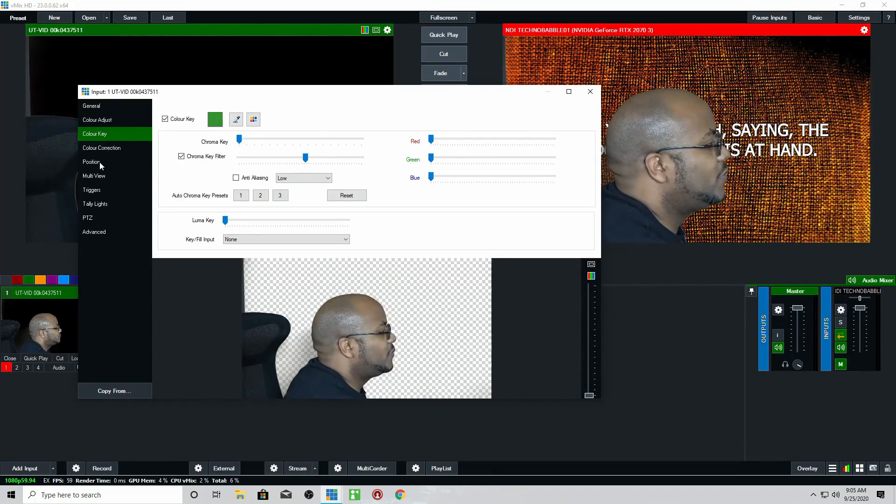
- Shrink the keyed presenter to about 0.49 zoom at Pan X -0.52 / Pan Y -0.56 (lower left) and close settings
{"action": "left_click", "coordinate": [91, 161]}
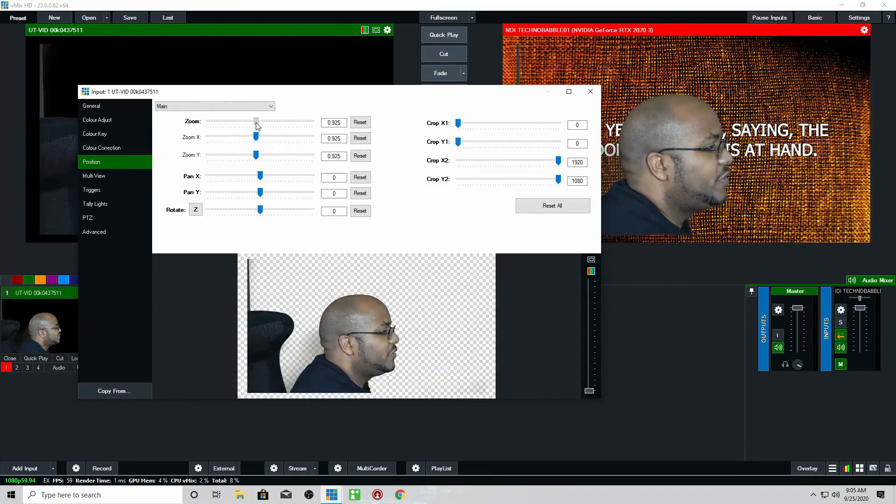
{"action": "left_click_drag", "start_coordinate": [255, 121], "coordinate": [232, 122]}
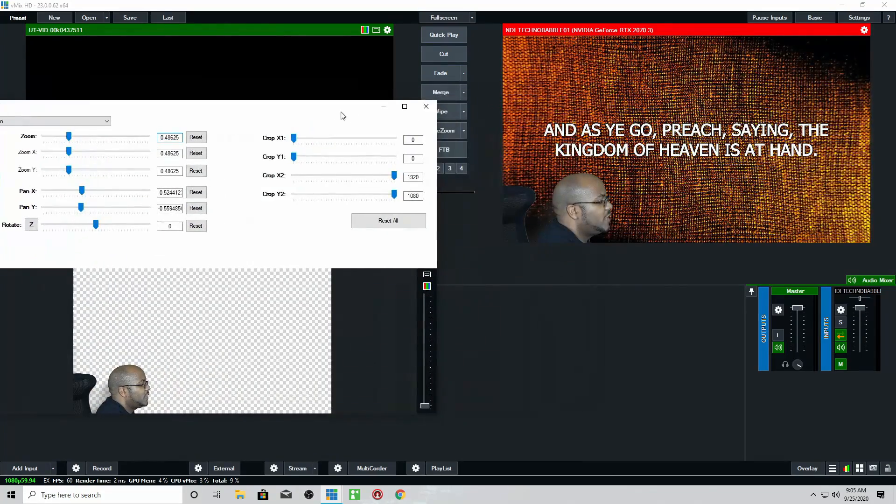
{"action": "left_click", "coordinate": [425, 107]}
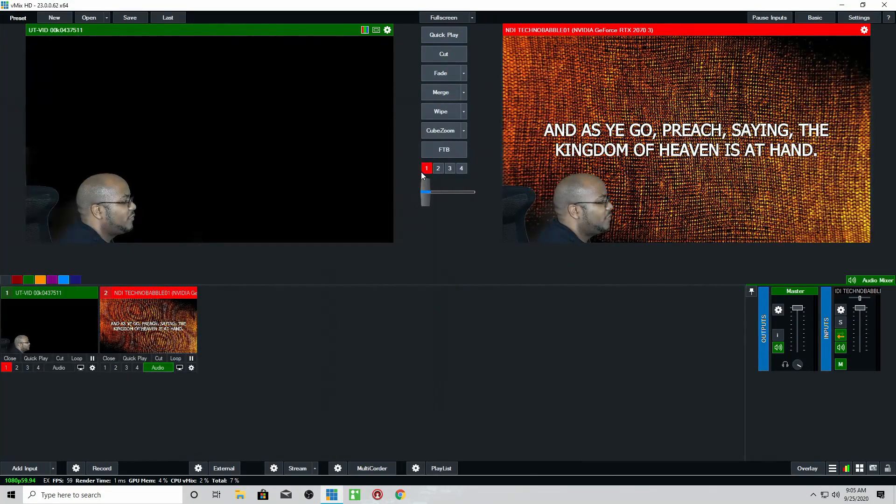